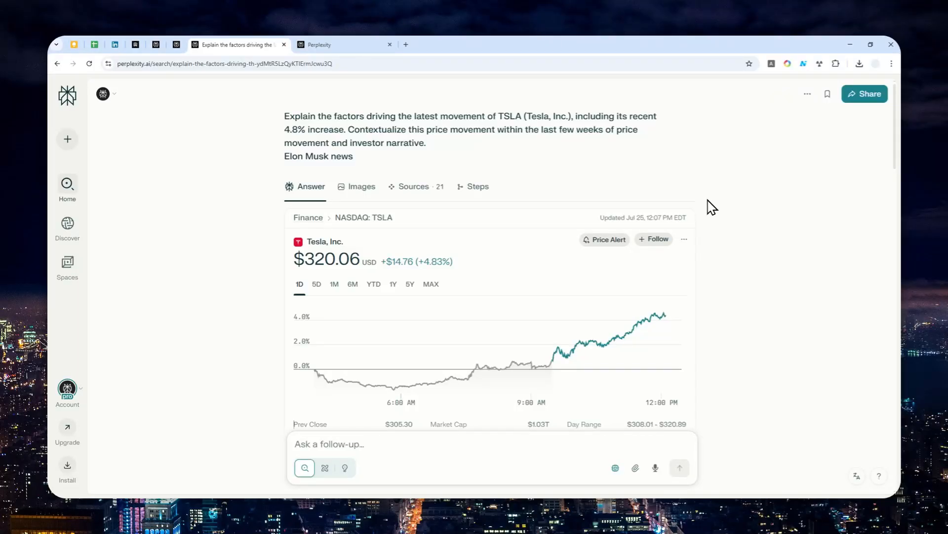
Step: Scroll down and go to the account's Tasks page listing the AAPL, TSLA and NVDA alerts
{"action": "scroll", "scroll_direction": "down", "scroll_amount": 3}
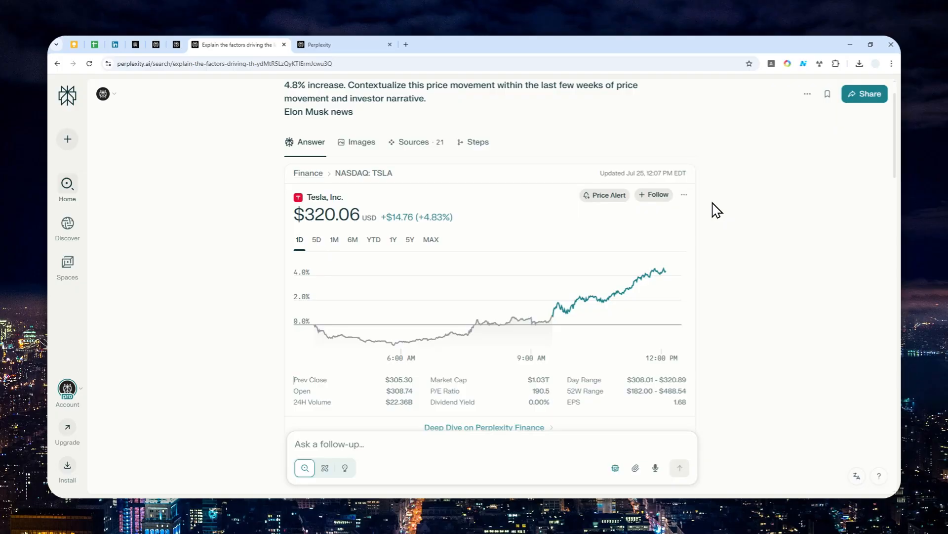
{"action": "scroll", "scroll_direction": "down", "scroll_amount": 3}
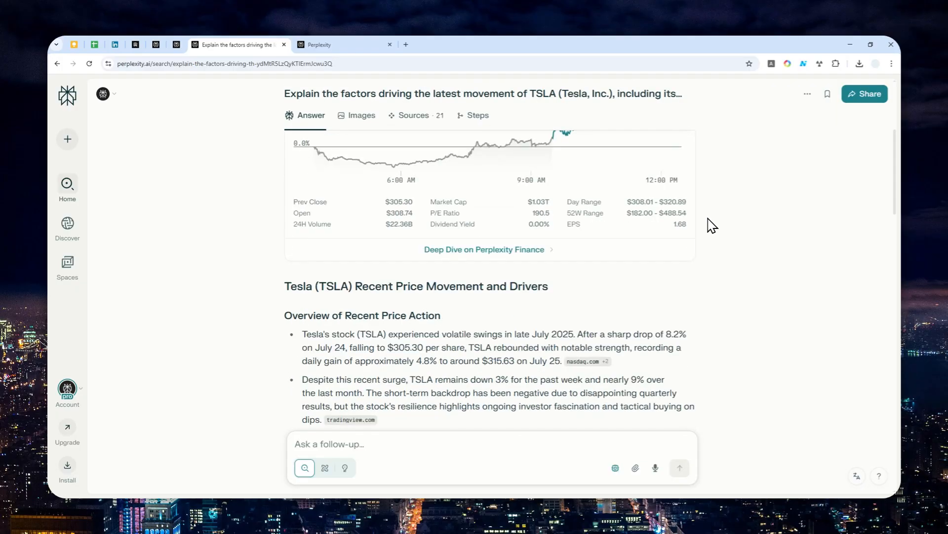
{"action": "scroll", "scroll_direction": "down", "scroll_amount": 3}
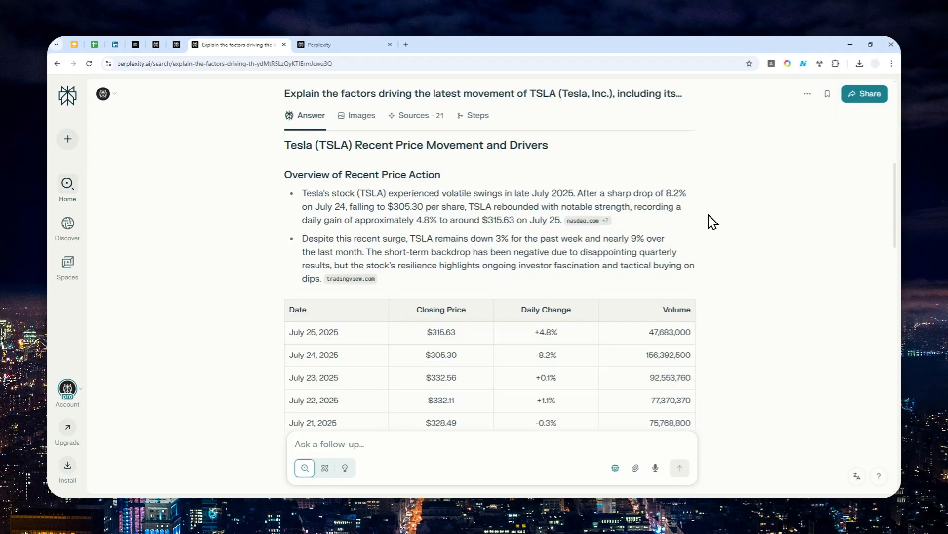
{"action": "scroll", "scroll_direction": "down", "scroll_amount": 3}
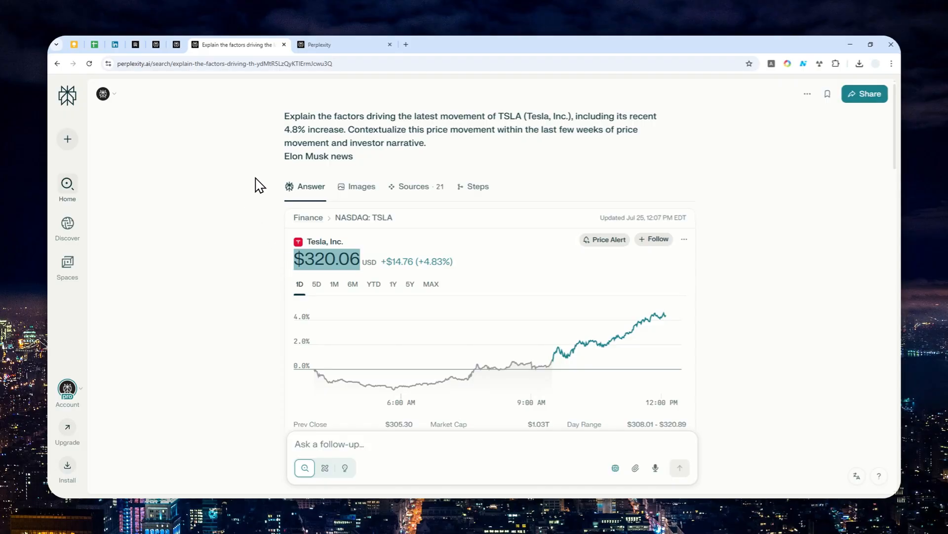
{"action": "mouse_move", "coordinate": [254, 217]}
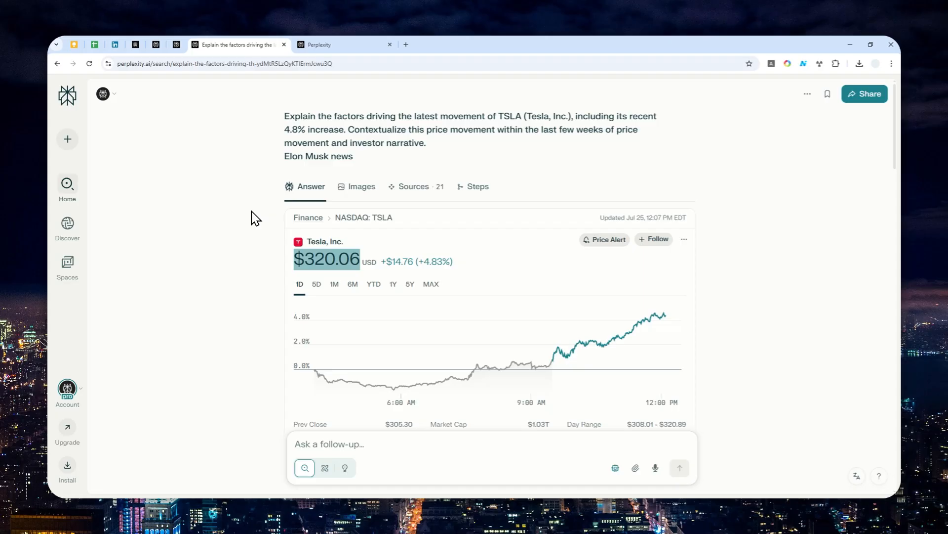
{"action": "scroll", "scroll_direction": "down", "scroll_amount": 3}
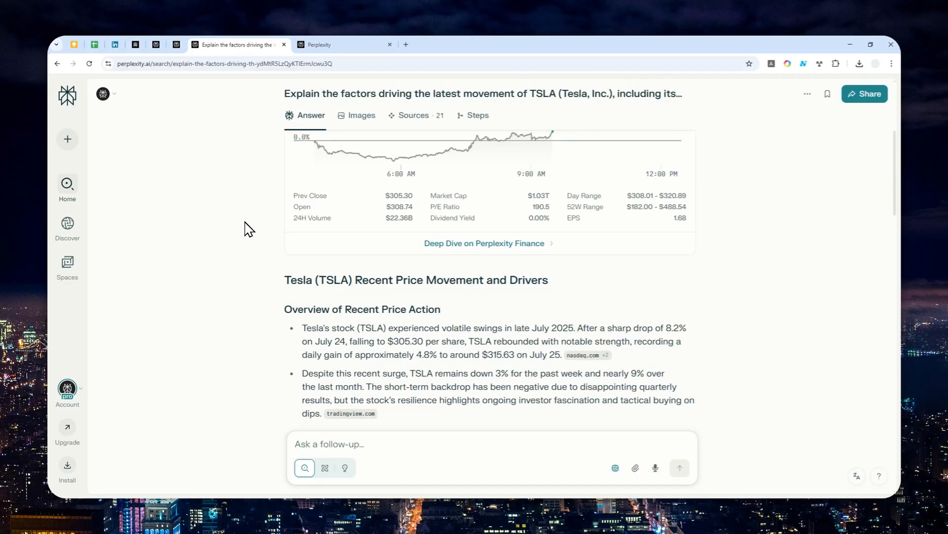
{"action": "scroll", "scroll_direction": "down", "scroll_amount": 3}
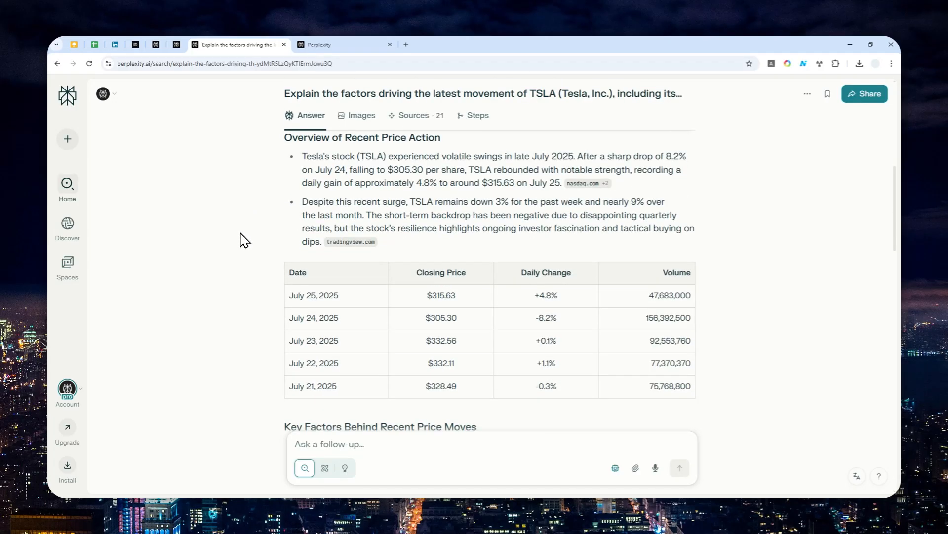
{"action": "mouse_move", "coordinate": [349, 263]}
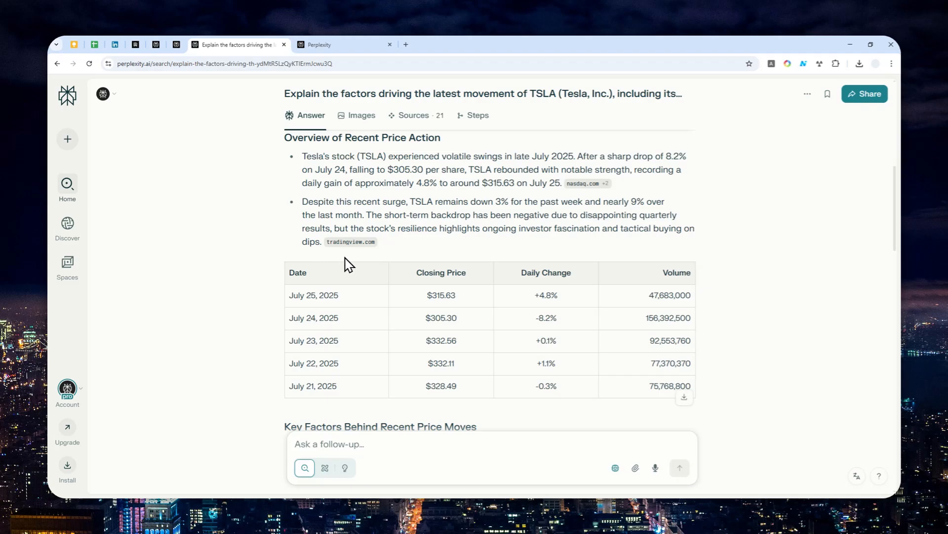
{"action": "scroll", "scroll_direction": "down", "scroll_amount": 3}
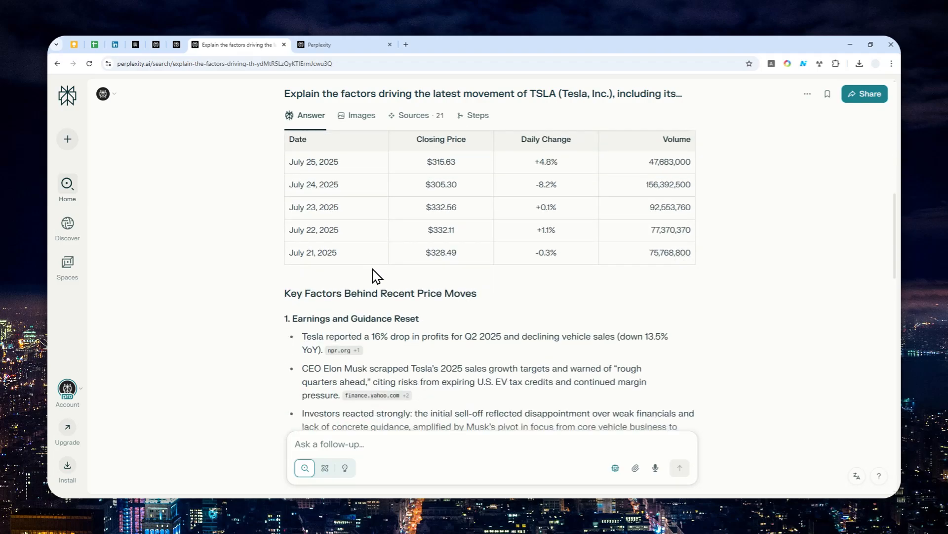
{"action": "mouse_move", "coordinate": [376, 284]}
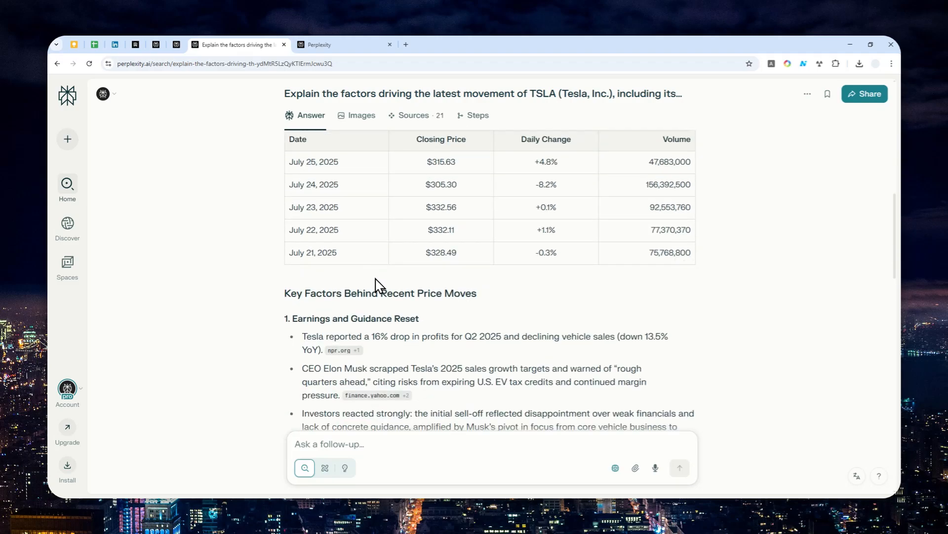
{"action": "scroll", "scroll_direction": "down", "scroll_amount": 3}
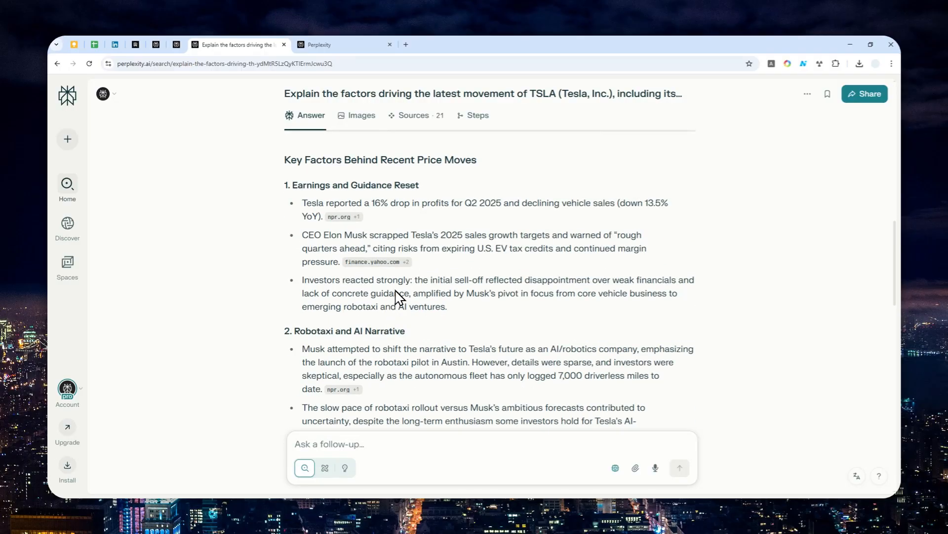
{"action": "scroll", "scroll_direction": "down", "scroll_amount": 3}
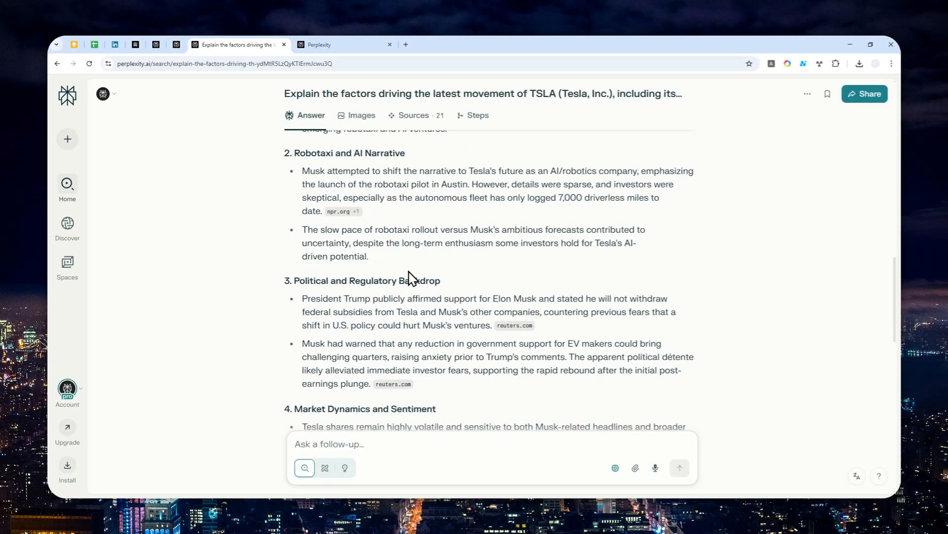
{"action": "scroll", "scroll_direction": "down", "scroll_amount": 3}
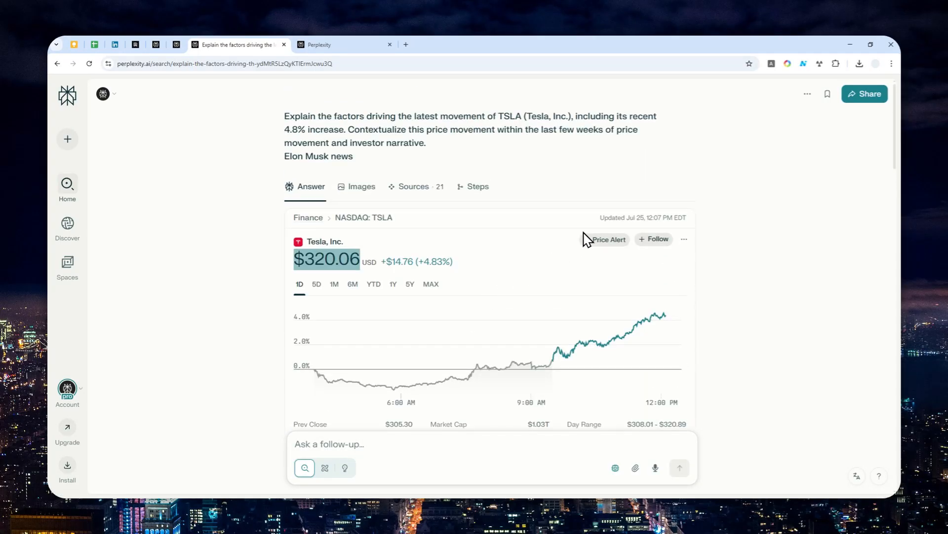
{"action": "mouse_move", "coordinate": [540, 233]}
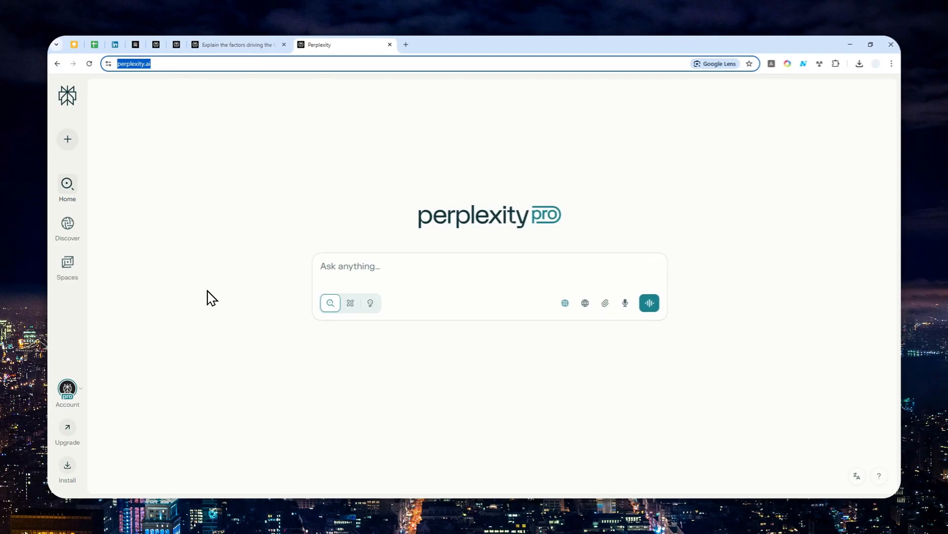
{"action": "left_click", "coordinate": [67, 388]}
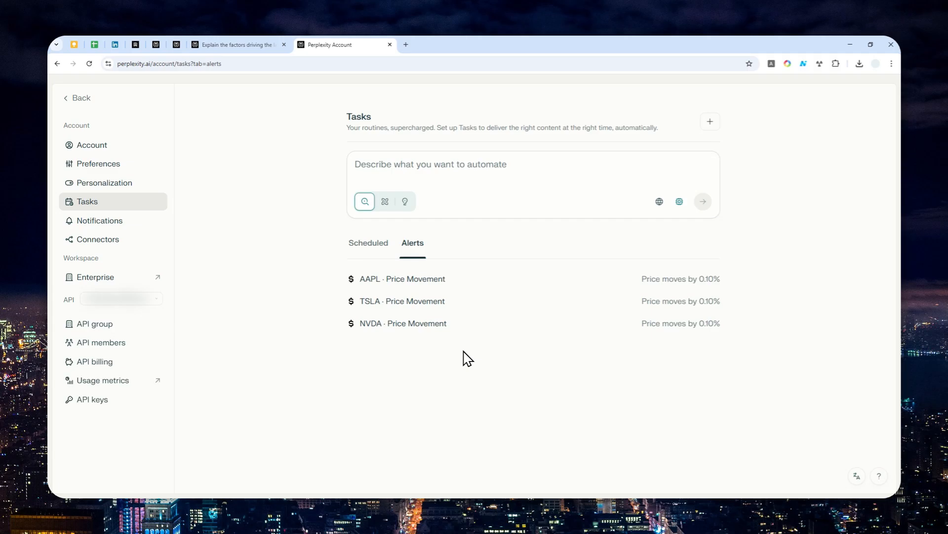
Step: Switch the Tasks page to the empty Scheduled list
{"action": "left_click", "coordinate": [369, 242]}
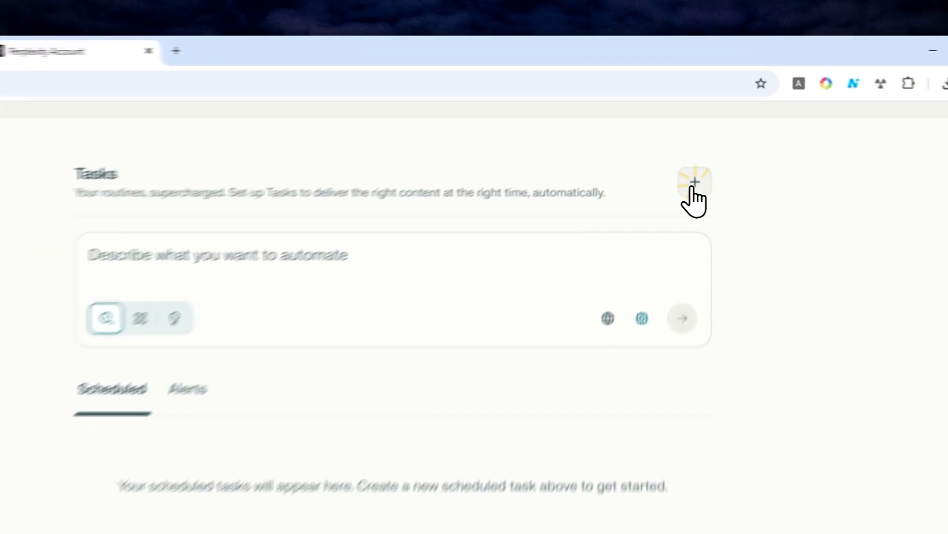
Step: Start a new task and choose Price alert to get a blank alert form
{"action": "left_click", "coordinate": [694, 182]}
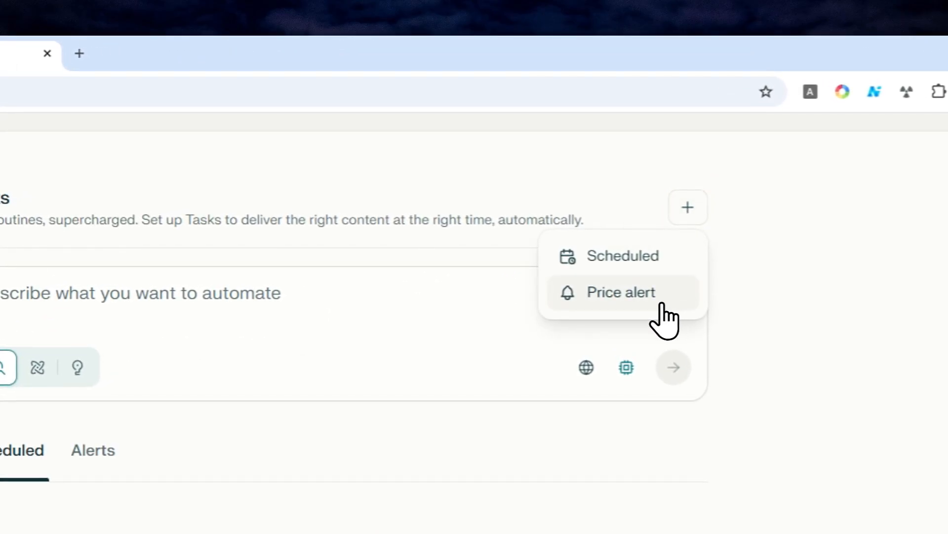
{"action": "left_click", "coordinate": [621, 292]}
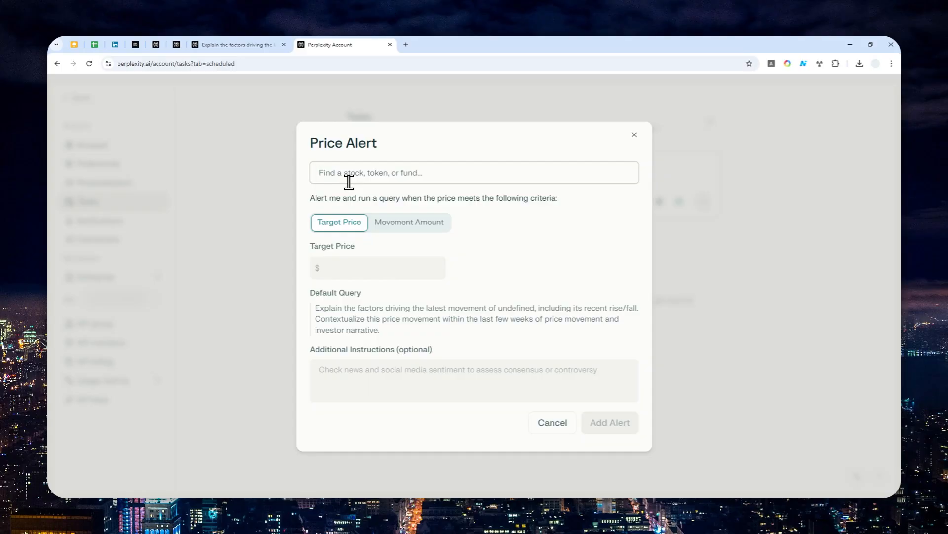
{"action": "mouse_move", "coordinate": [429, 181]}
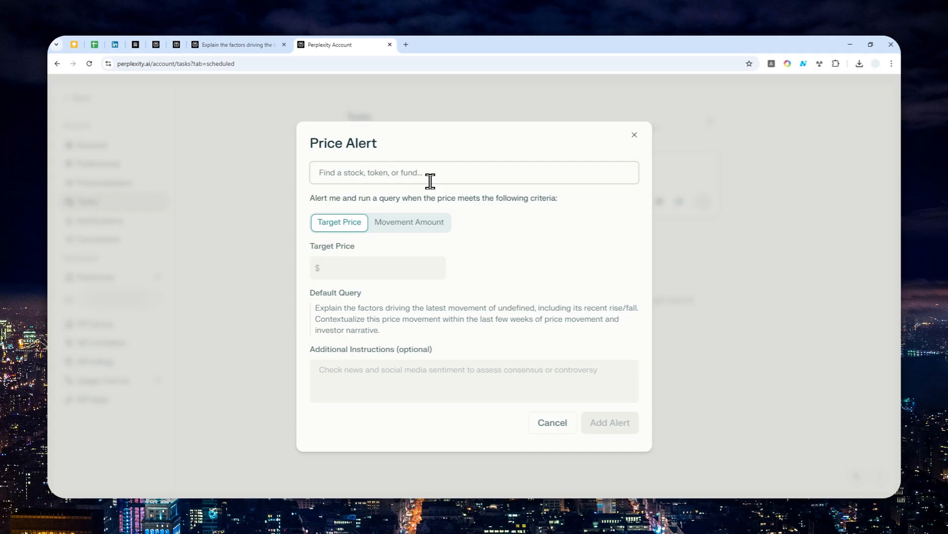
Step: Enter GOOGL as the ticker and pick GOOGL (Alphabet Inc.) from the suggestions
{"action": "type", "text": "G"}
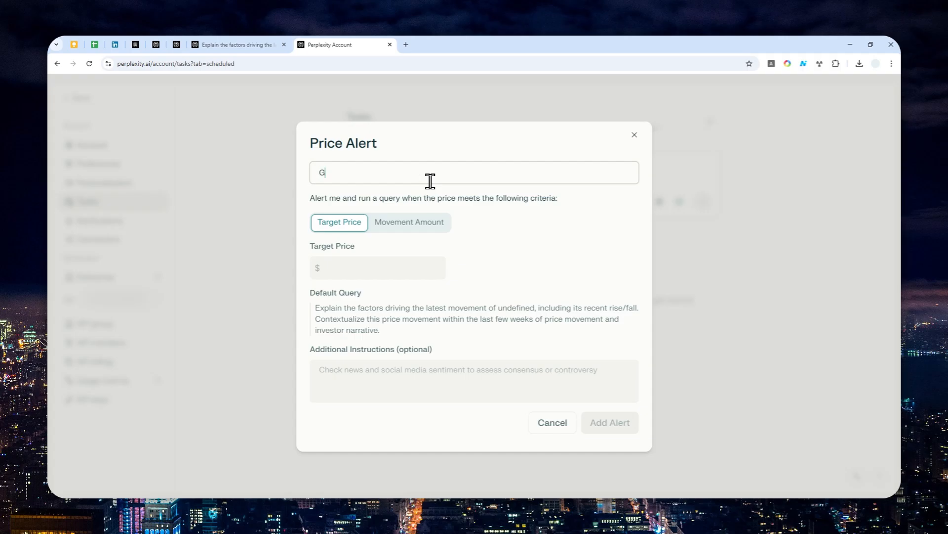
{"action": "type", "text": "OOGL"}
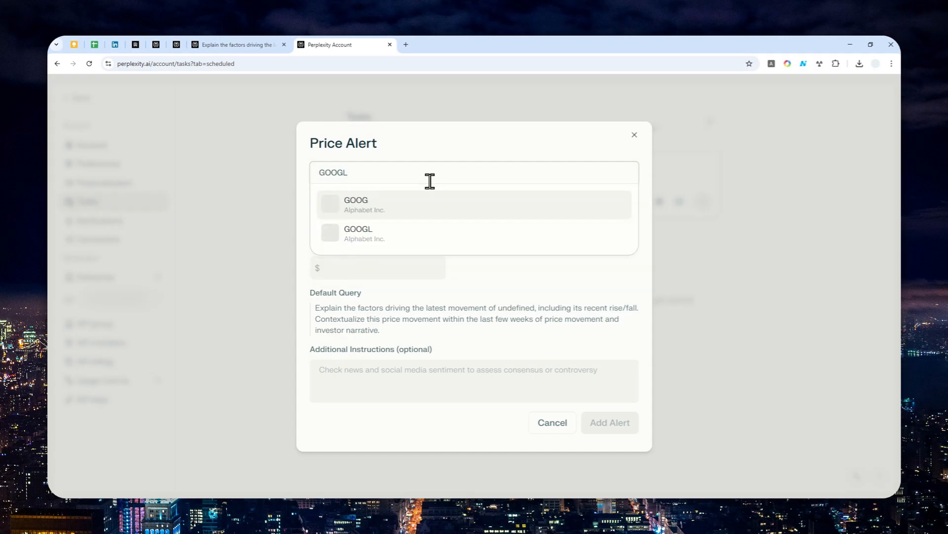
{"action": "left_click", "coordinate": [358, 236]}
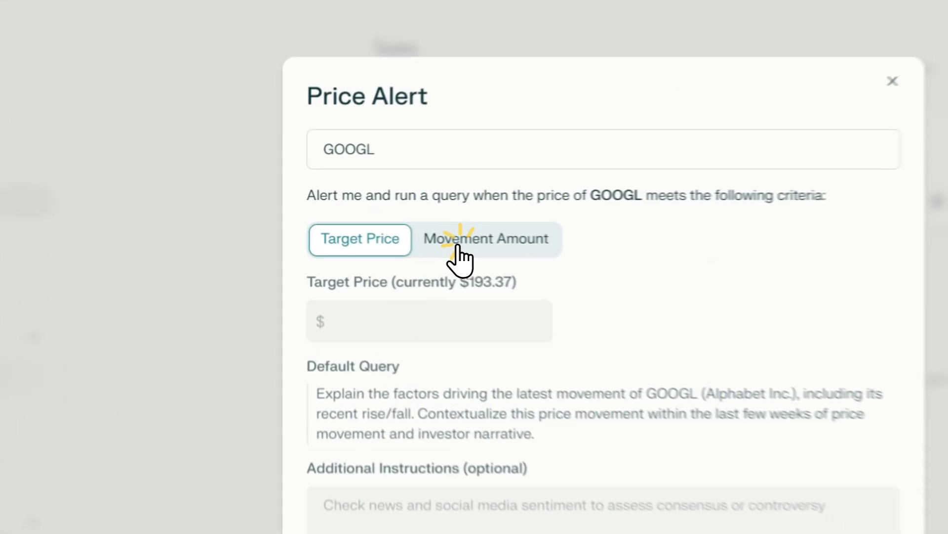
Step: Base the GOOGL alert on movement amount and set it to 1%
{"action": "left_click", "coordinate": [485, 238]}
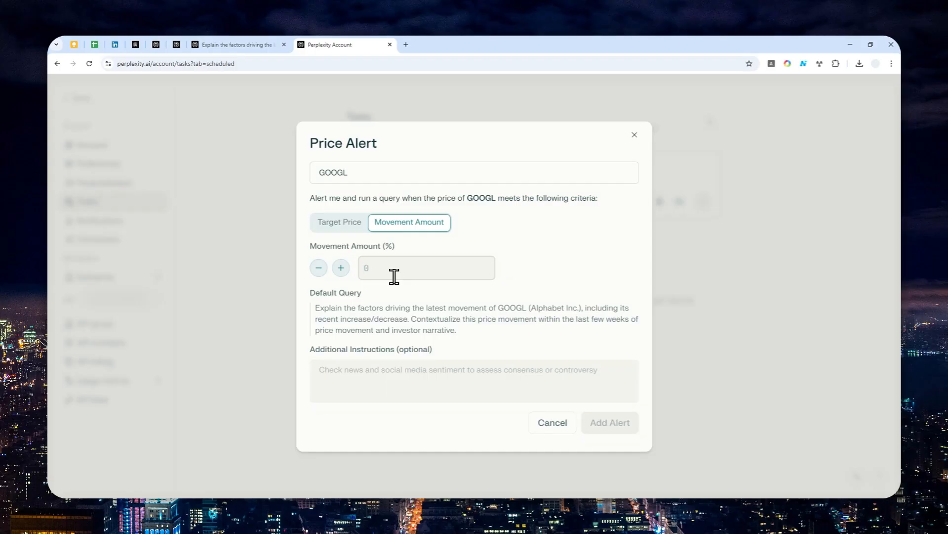
{"action": "type", "text": "1"}
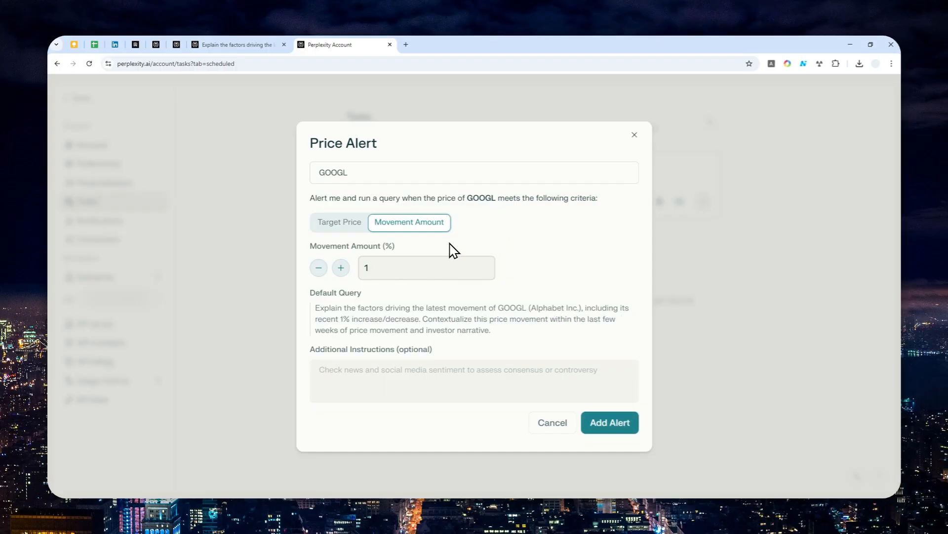
{"action": "mouse_move", "coordinate": [404, 281]}
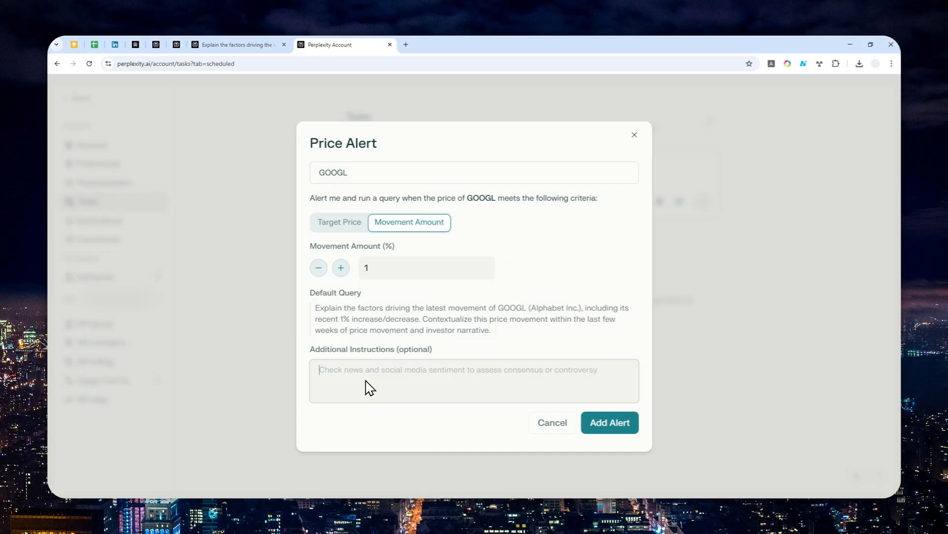
{"action": "mouse_move", "coordinate": [441, 403]}
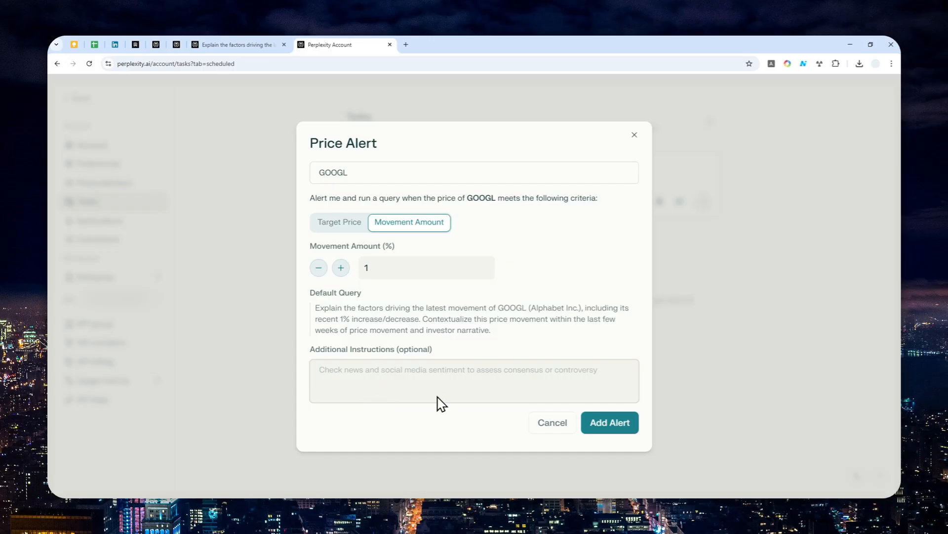
{"action": "mouse_move", "coordinate": [614, 432]}
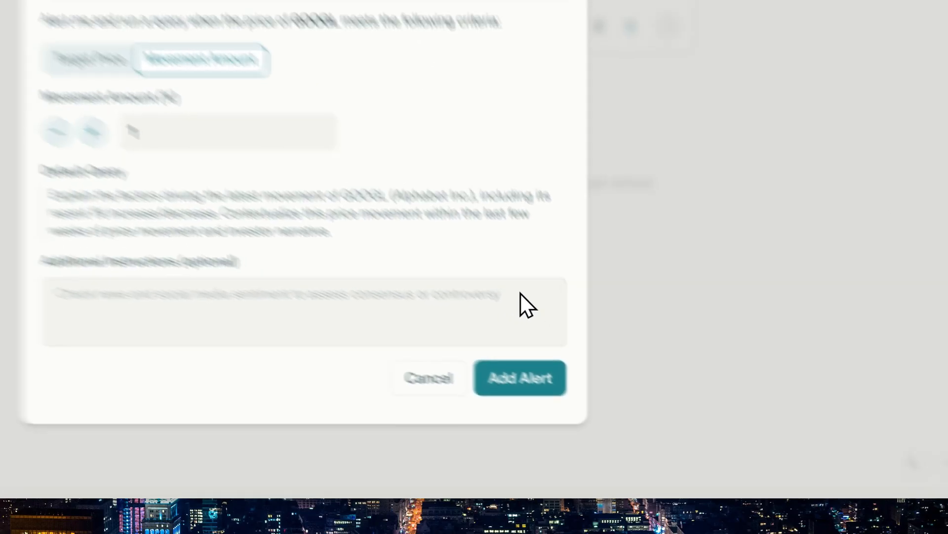
Step: Save the GOOGL 1% price alert with Add Alert
{"action": "left_click", "coordinate": [520, 378]}
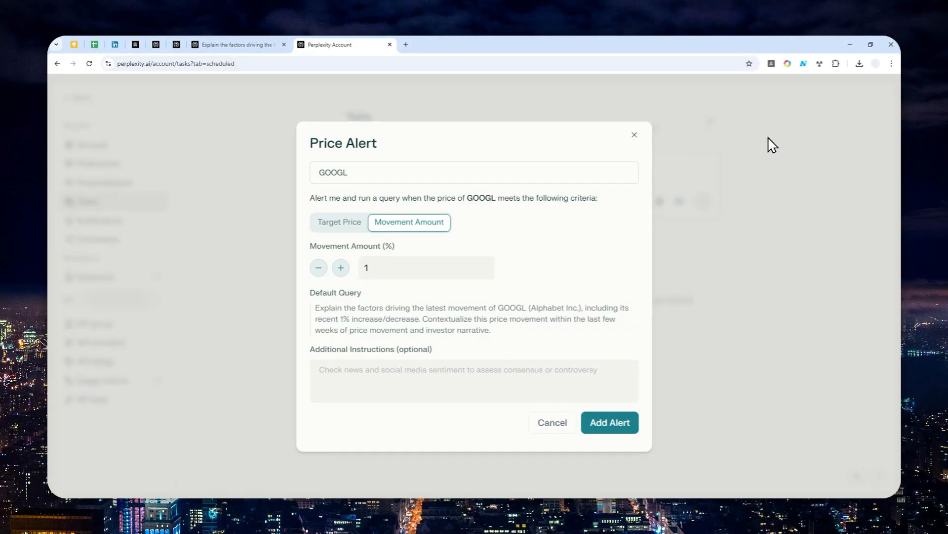
{"action": "mouse_move", "coordinate": [590, 330]}
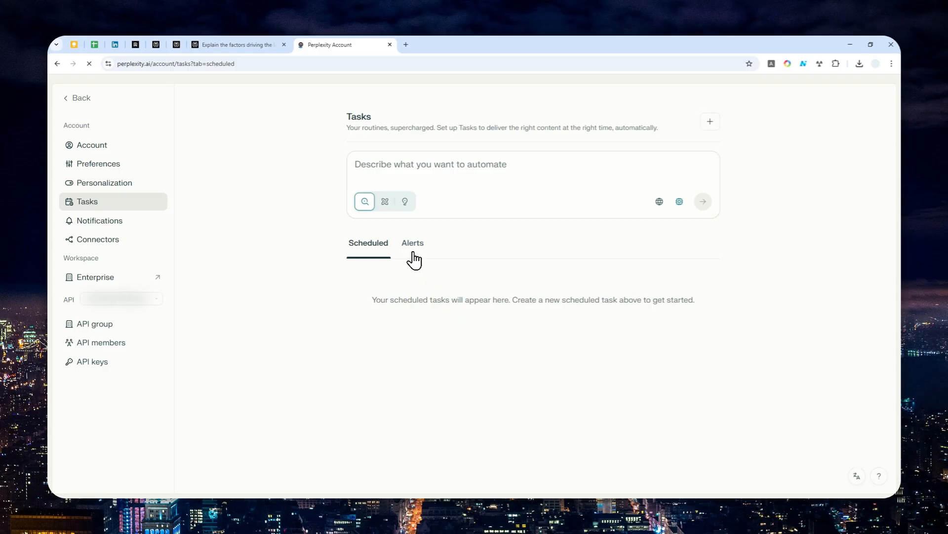
Step: View the Alerts list and open the new GOOGL alert to review its 1% setting
{"action": "left_click", "coordinate": [413, 243]}
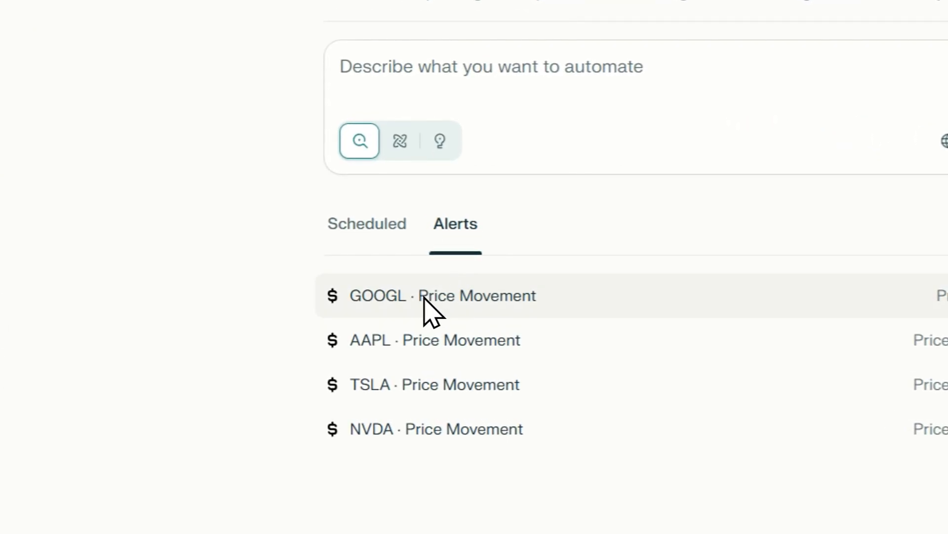
{"action": "left_click", "coordinate": [443, 295]}
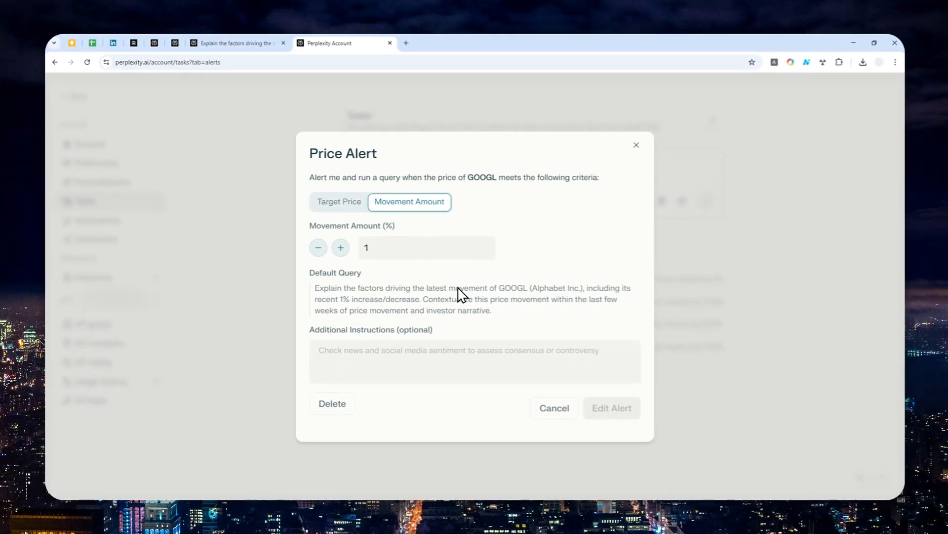
{"action": "mouse_move", "coordinate": [616, 239]}
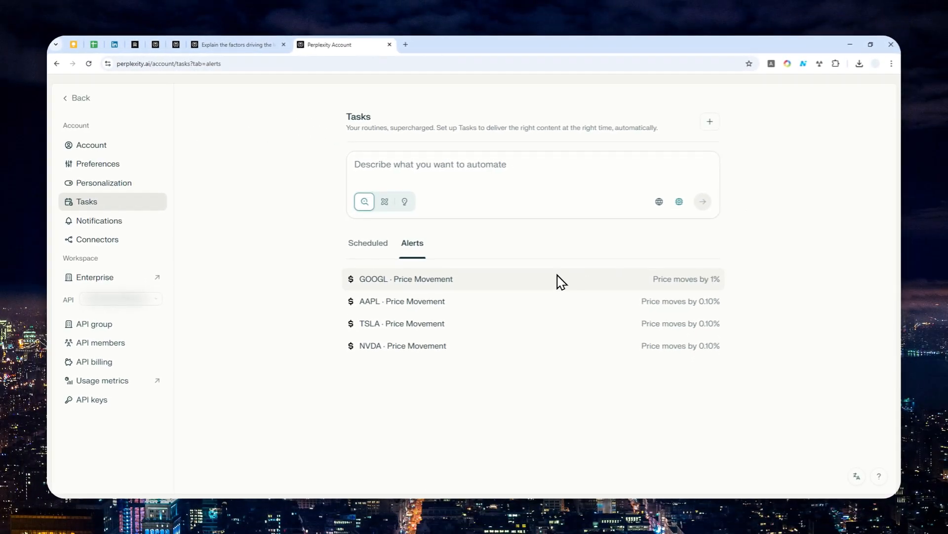
{"action": "mouse_move", "coordinate": [523, 283]}
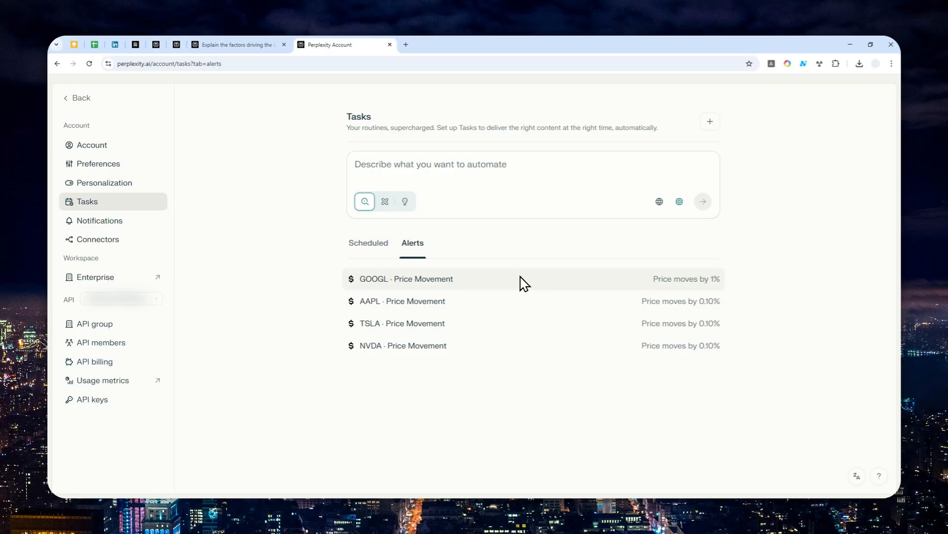
{"action": "mouse_move", "coordinate": [508, 290]}
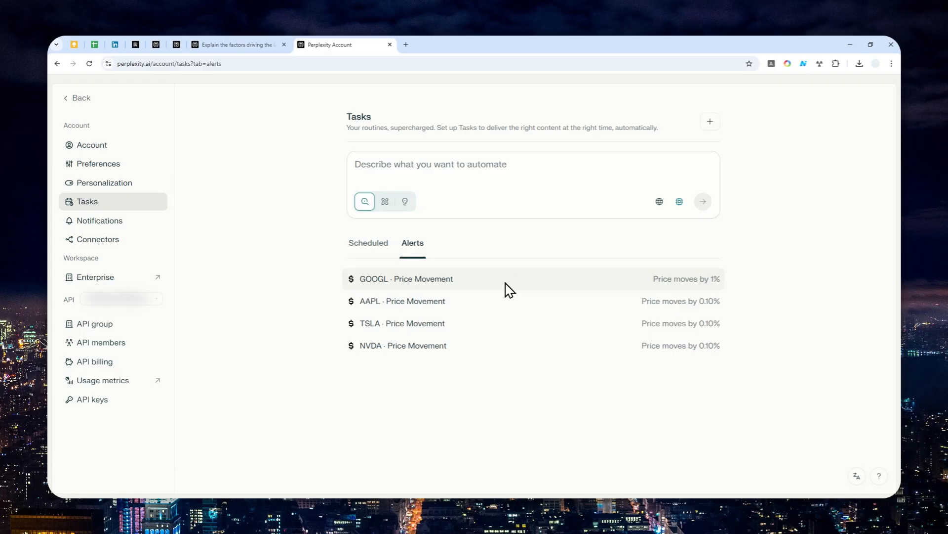
{"action": "mouse_move", "coordinate": [499, 292]}
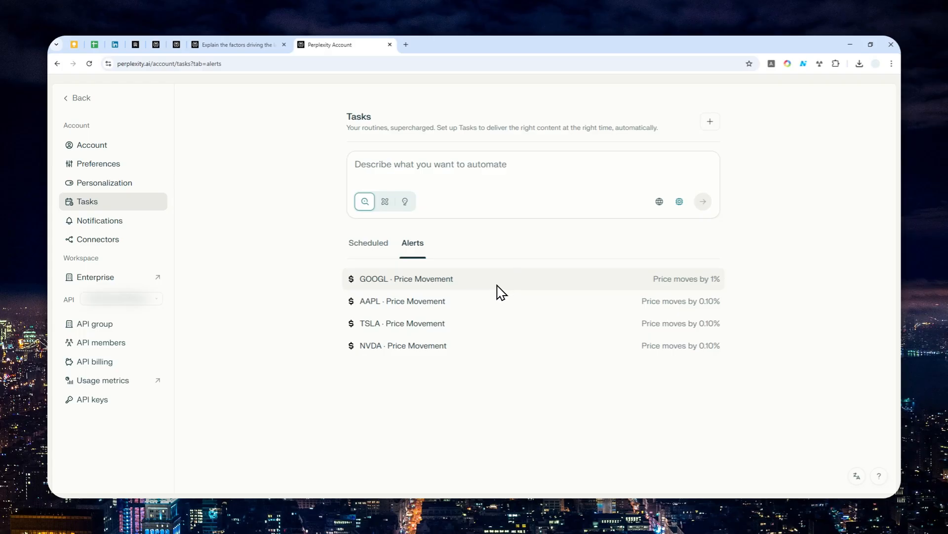
{"action": "mouse_move", "coordinate": [473, 286]}
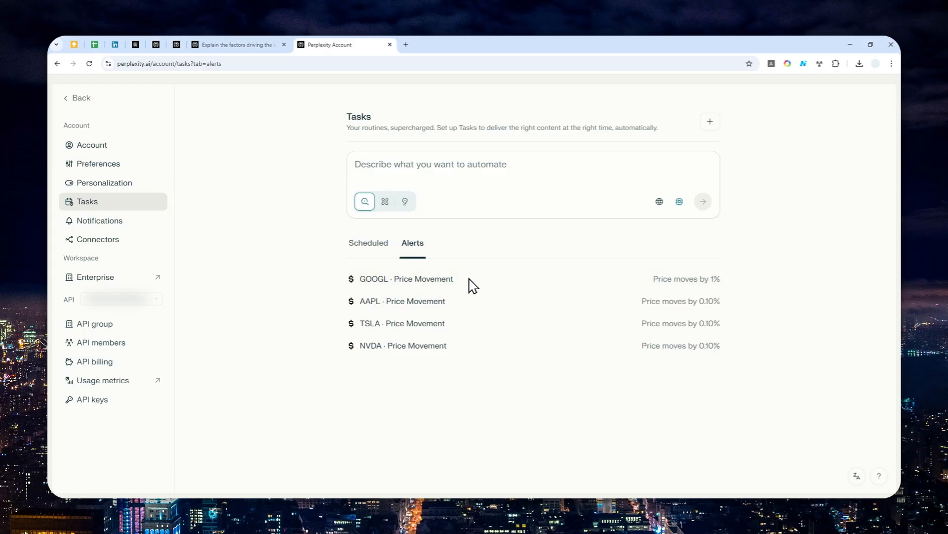
Step: Return to the TSLA price-movement answer tab and scroll down it
{"action": "left_click", "coordinate": [240, 44]}
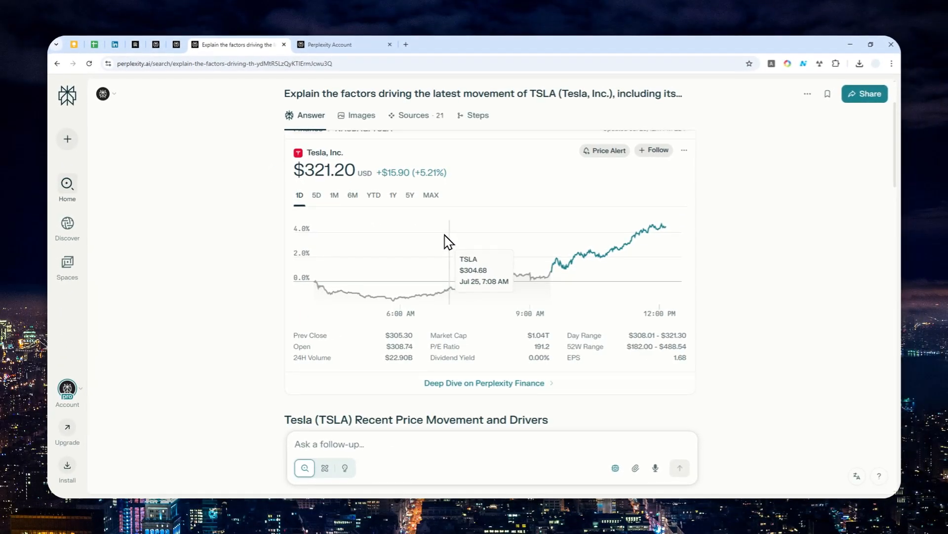
{"action": "scroll", "scroll_direction": "down", "scroll_amount": 3}
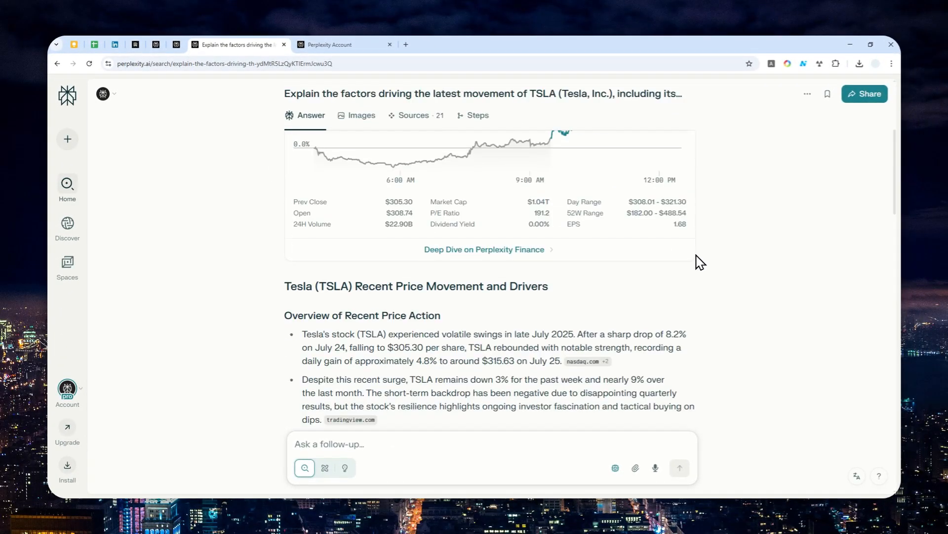